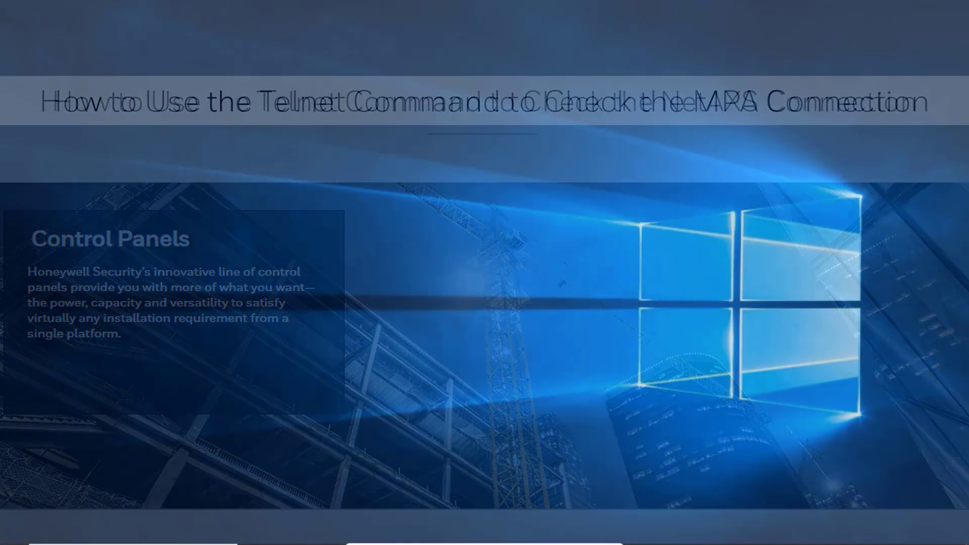
# - Launch a Command Prompt window from the taskbar showing an empty prompt
pyautogui.click(432, 533)
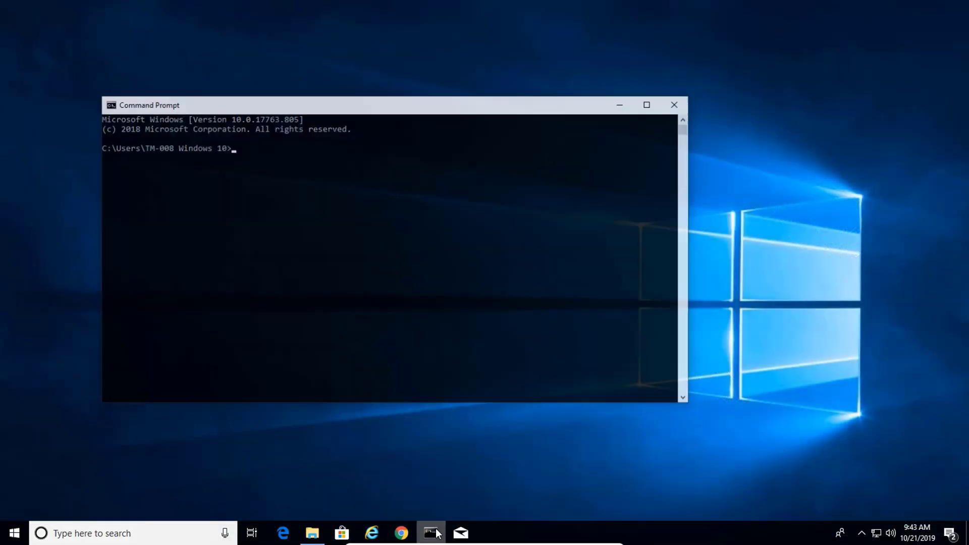
# - Enter 'telnet 192.168.150 443' at the prompt, leaving it unexecuted
pyautogui.click(647, 104)
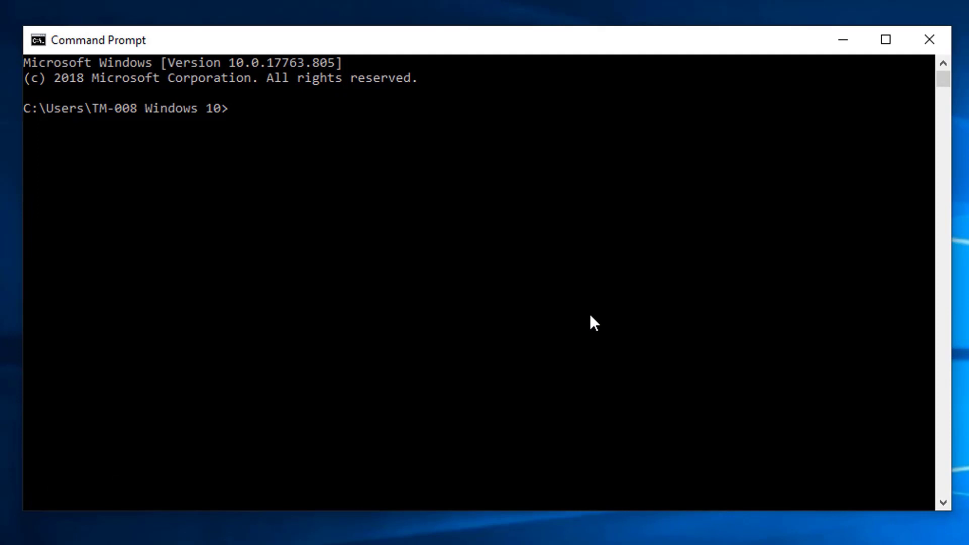
pyautogui.write('telnet')
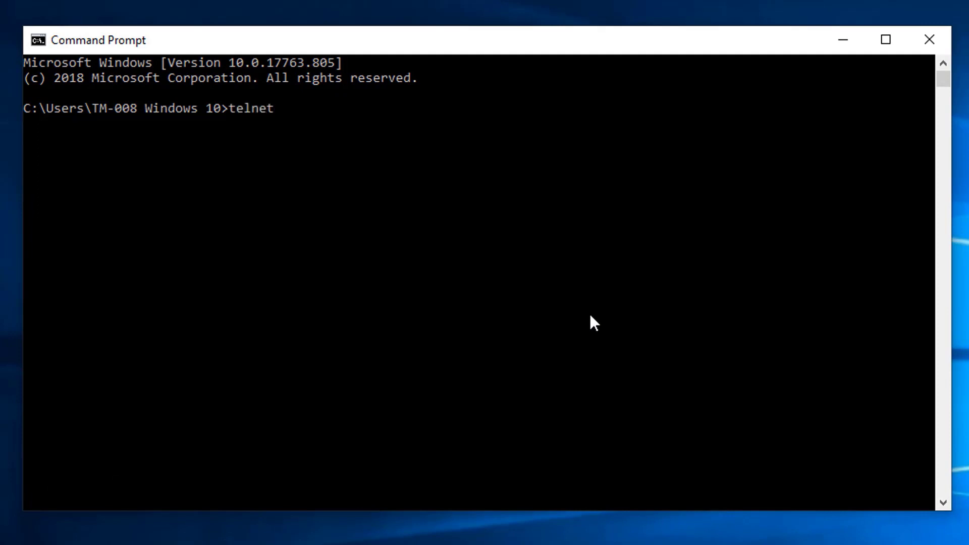
pyautogui.write('192.168.1')
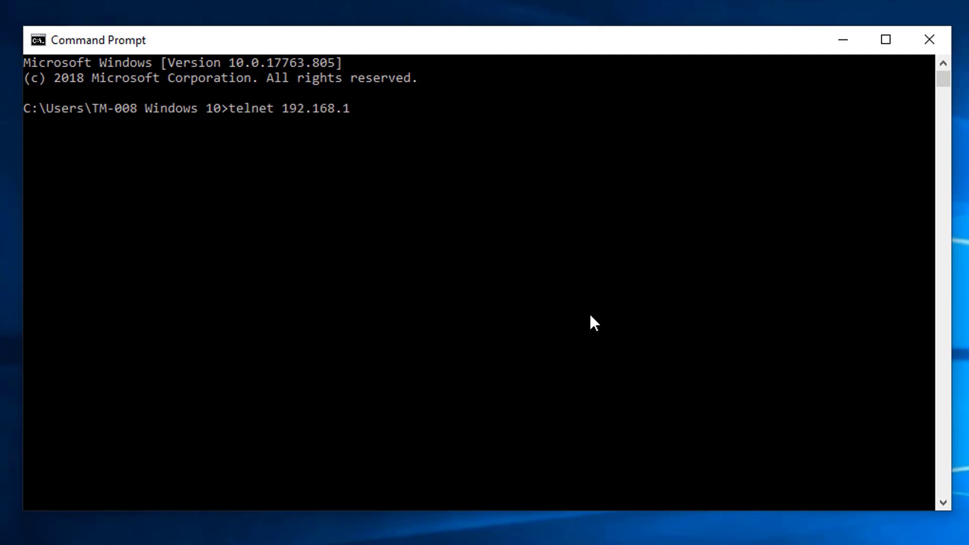
pyautogui.write('50 4')
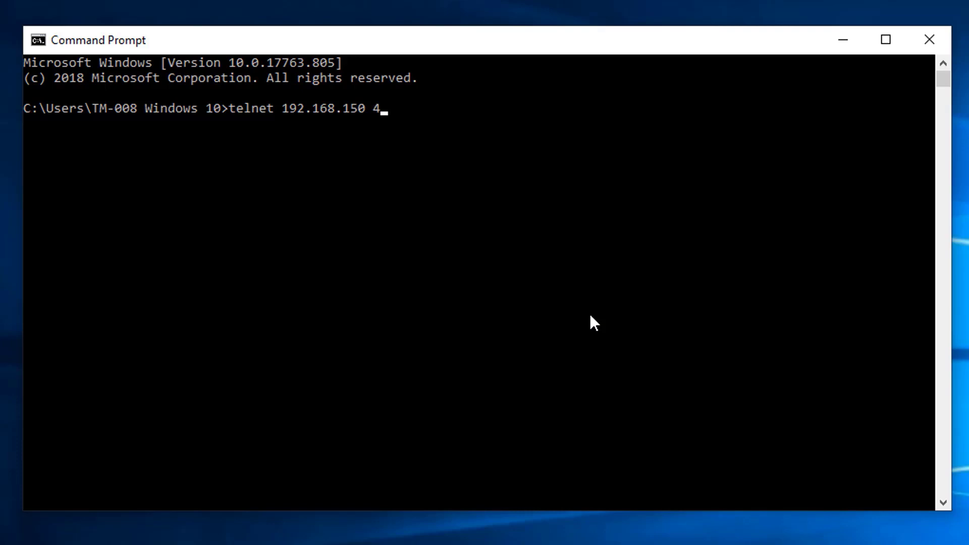
pyautogui.write('43')
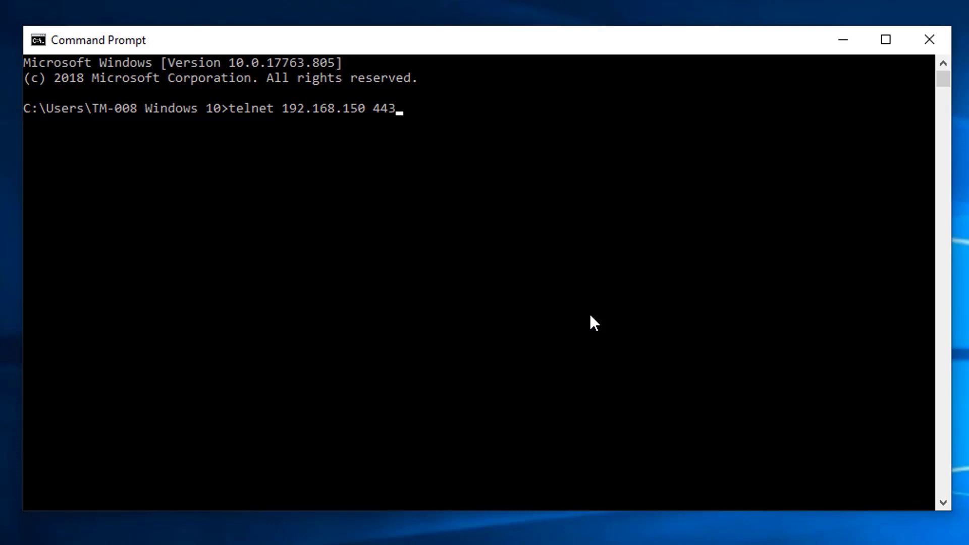